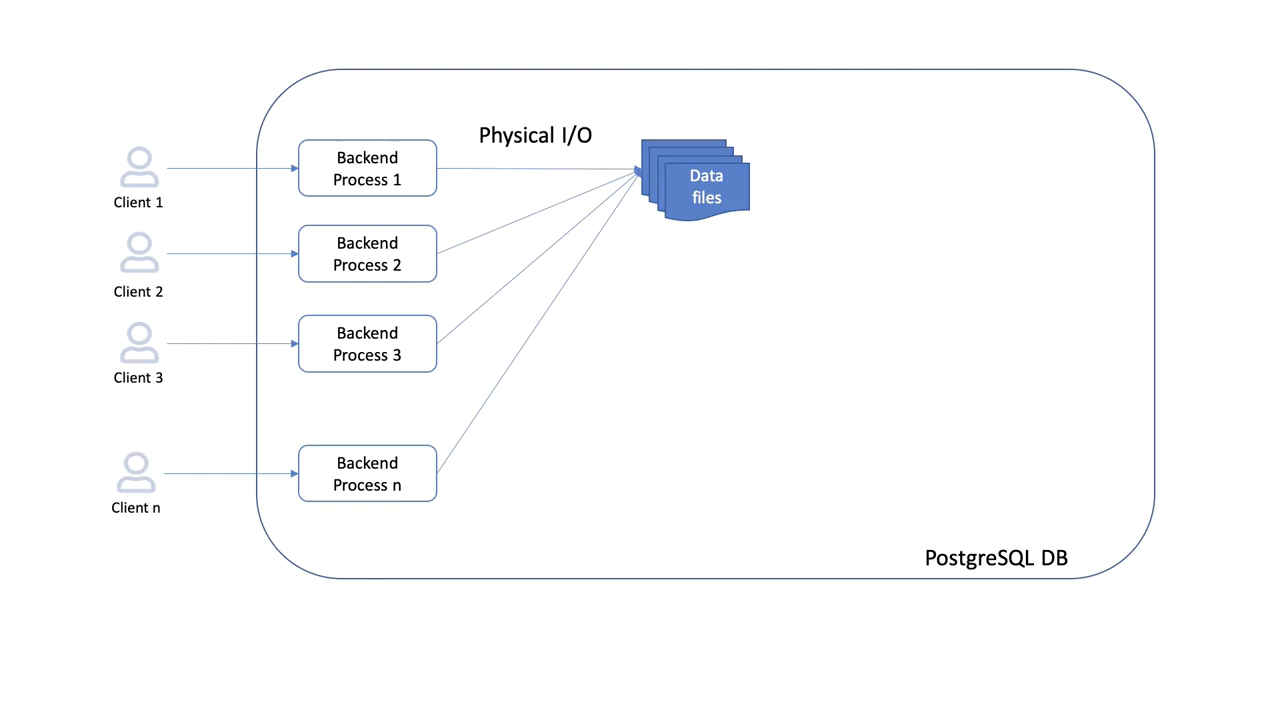
Step: Advance to the next slide, removing the backend-to-data-file links and shifting data files right
left_click_drag(696, 180, 900, 190)
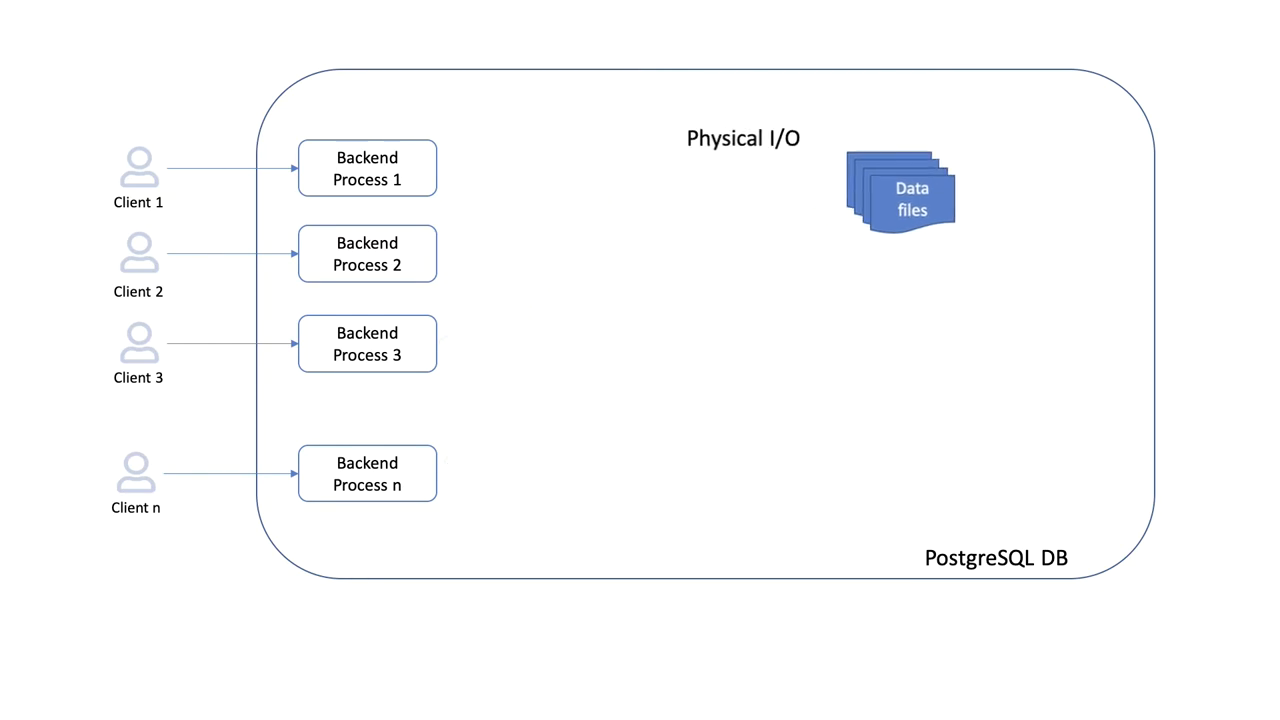